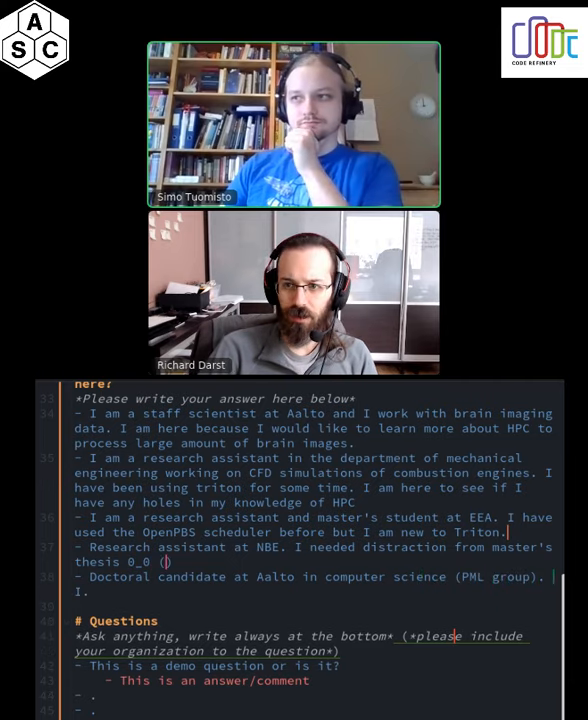
# Complete the bullet with 'I'm here to learn HPC to process my bioinformatics' workloads
pyautogui.write("I'm here to learn more about")
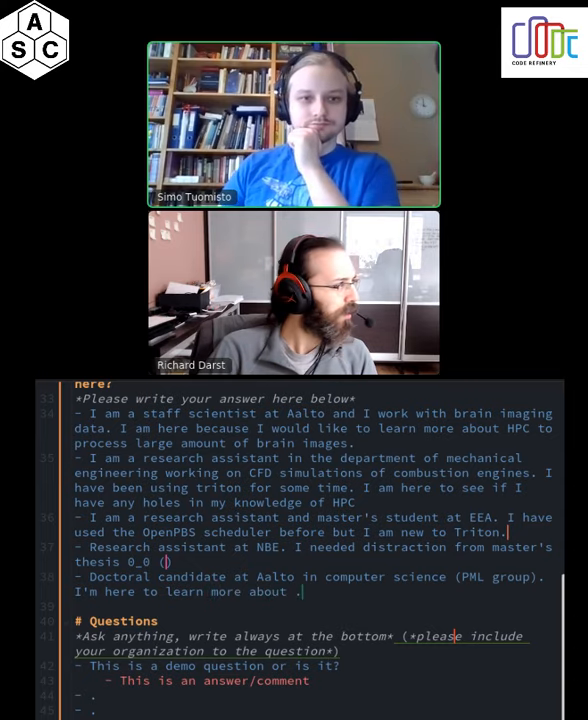
pyautogui.write('HPC to process')
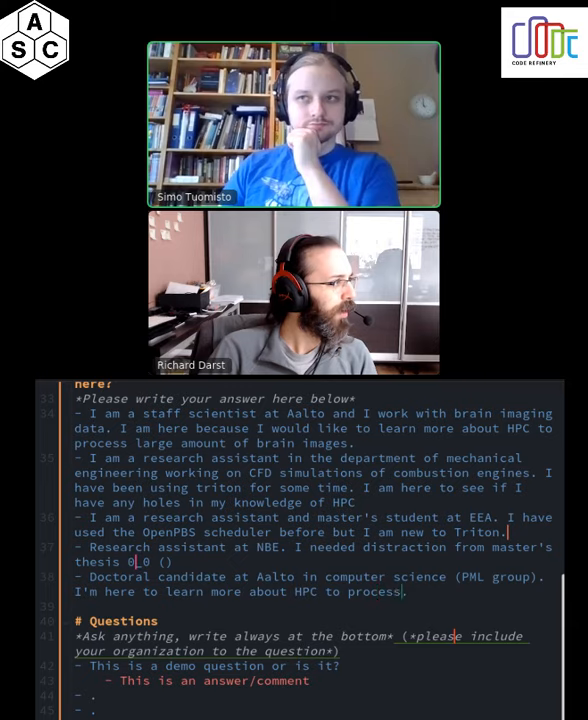
pyautogui.write('my bioinformatics ML workloads.')
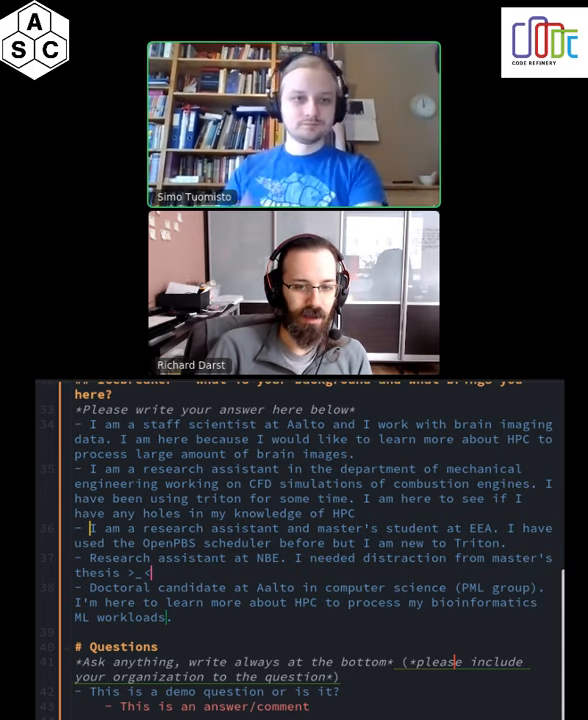
# Append 'but for real this might be useful in the future' to the thesis answer
pyautogui.scroll(3)
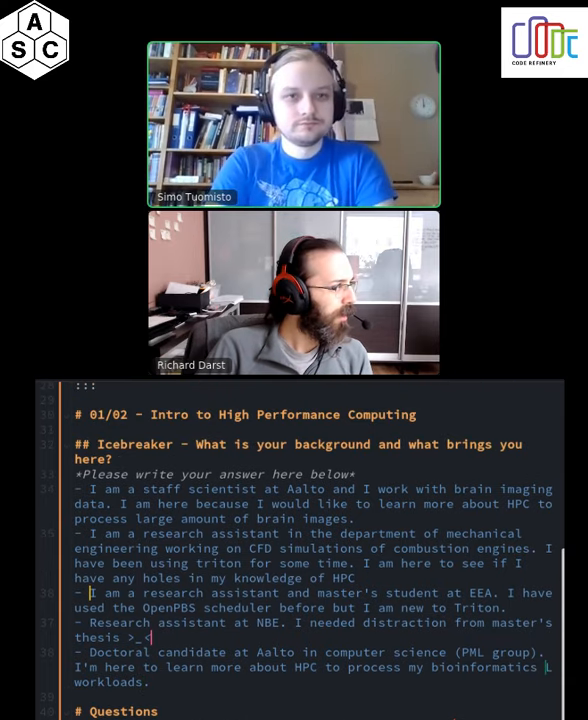
pyautogui.scroll(-3)
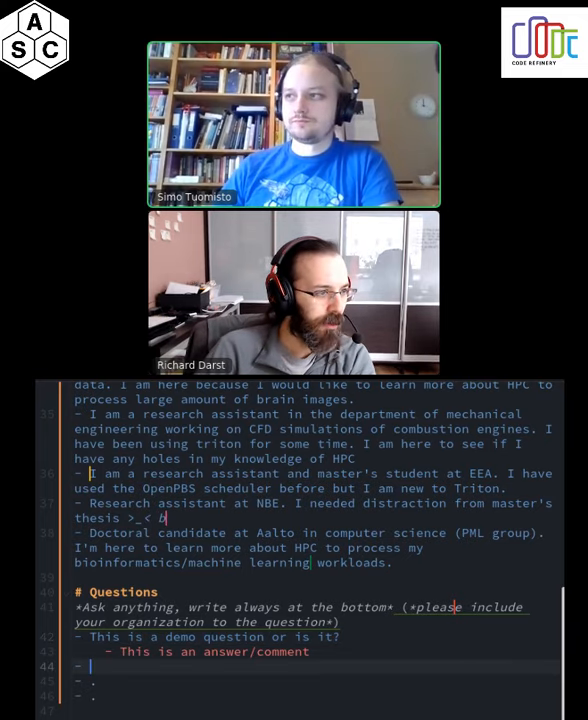
pyautogui.write('but for real this might be')
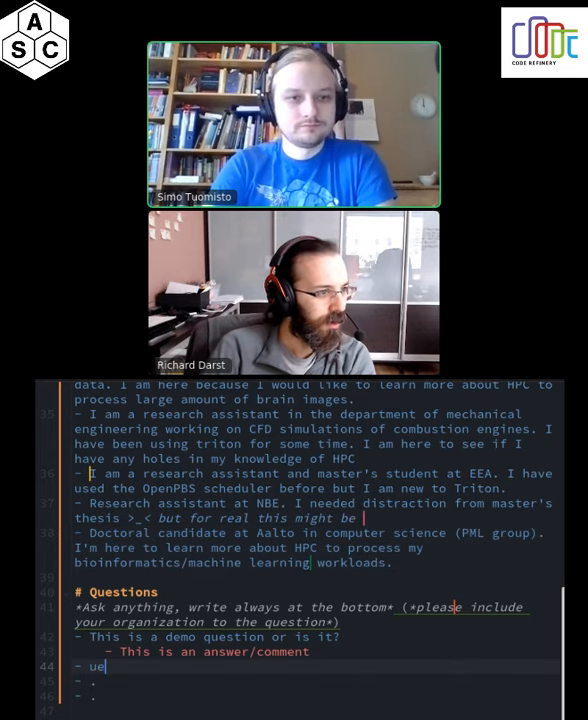
pyautogui.write('useful in the future')
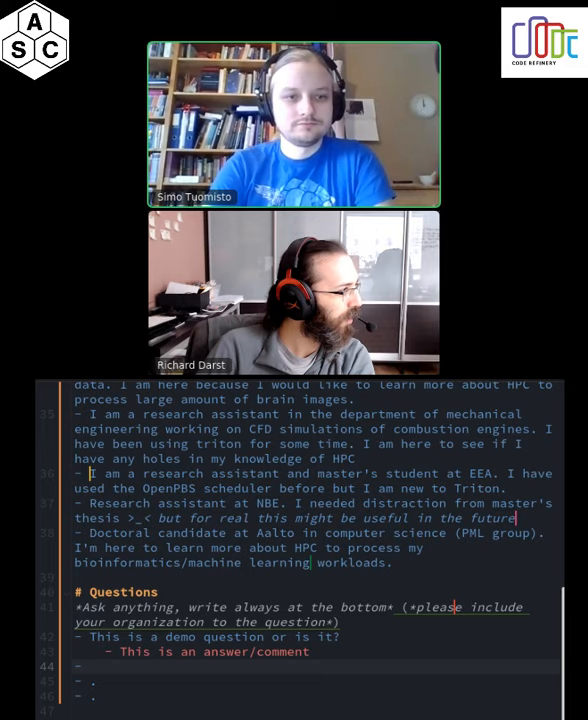
# Add a 'This is a question' bullet under Questions with an indented reply
pyautogui.write('This')
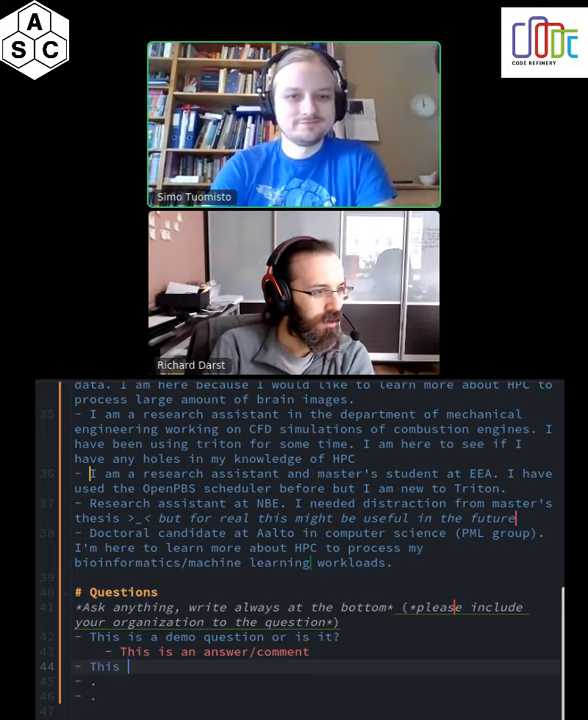
pyautogui.write('is a question')
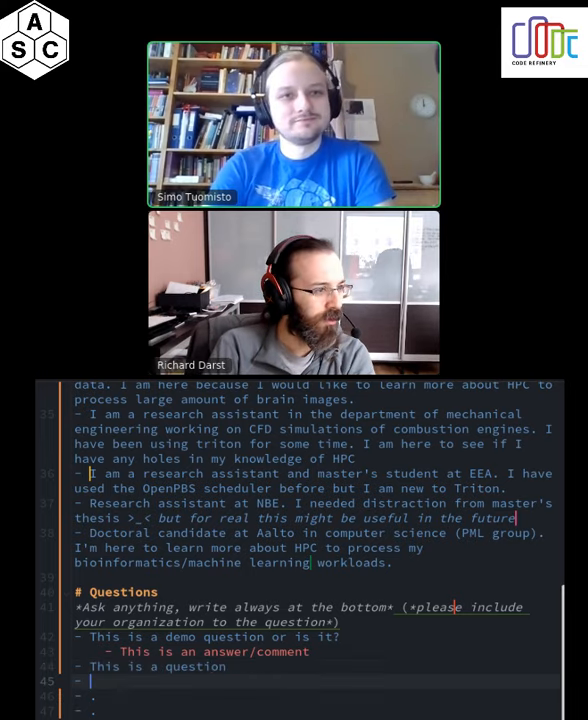
pyautogui.write('Someone will answer')
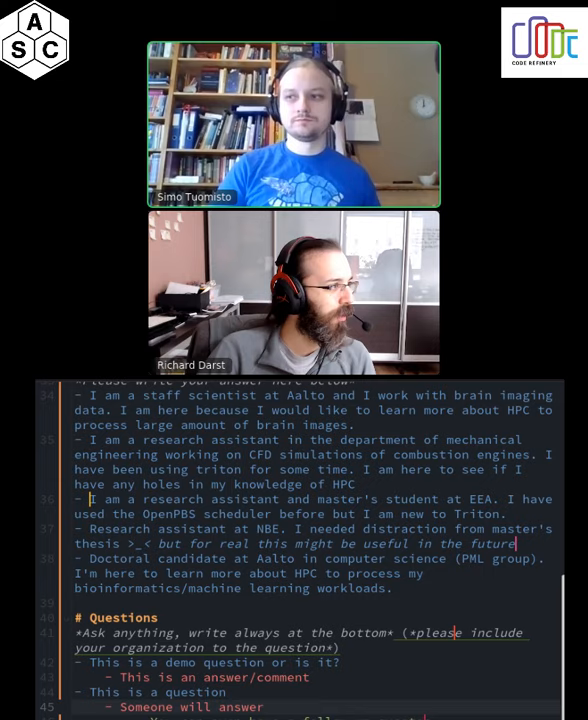
# Add the nested follow-up question and start a 'Postdoc at Aalto' icebreaker bullet
pyautogui.scroll(-3)
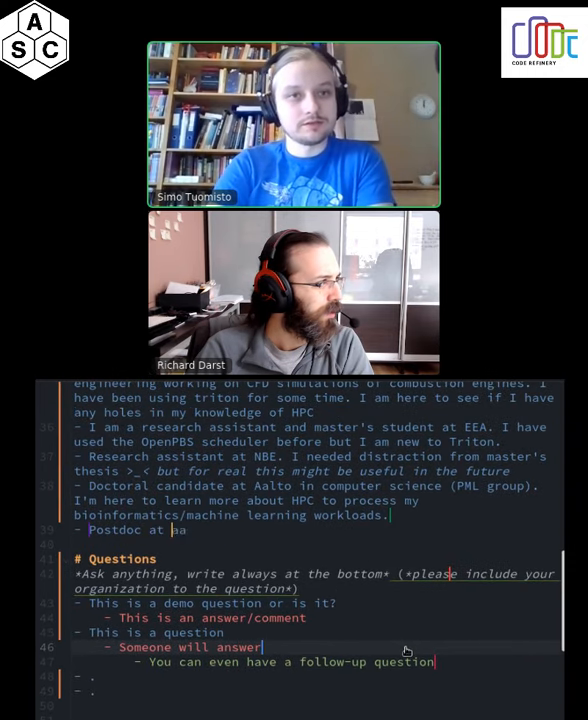
pyautogui.write('Aalto, looking to see how to use triton for')
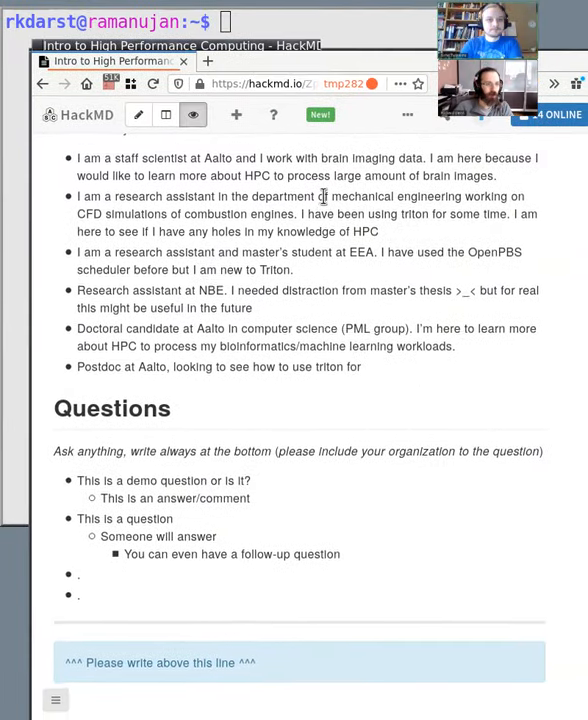
pyautogui.scroll(3)
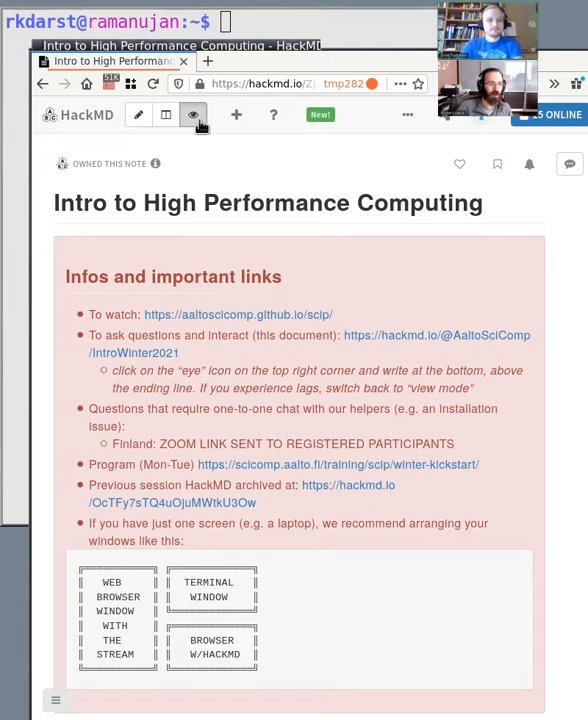
pyautogui.moveTo(136, 114)
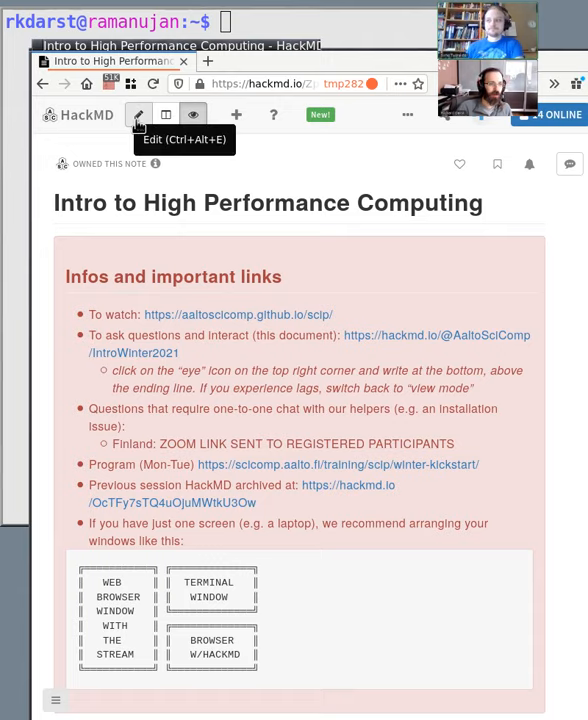
pyautogui.scroll(-3)
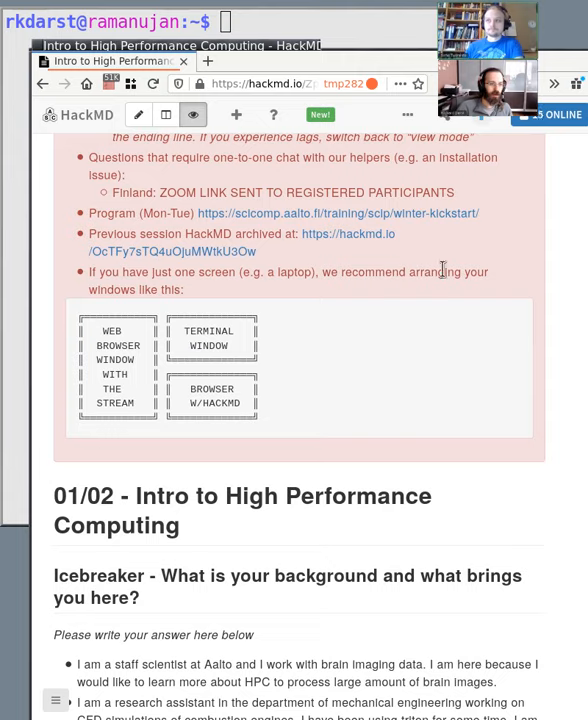
pyautogui.moveTo(82, 328)
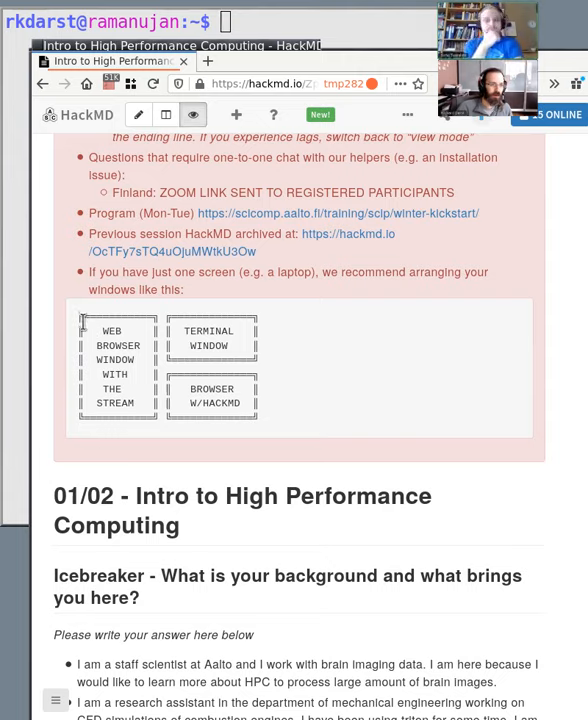
pyautogui.moveTo(220, 368)
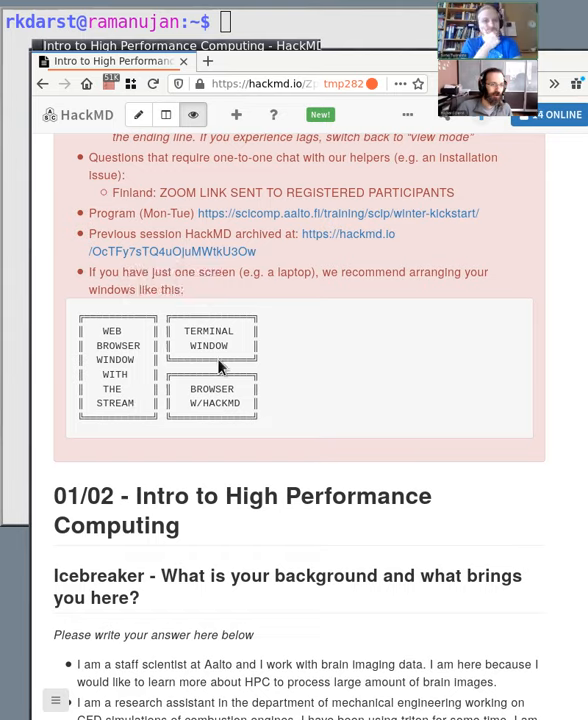
pyautogui.moveTo(240, 408)
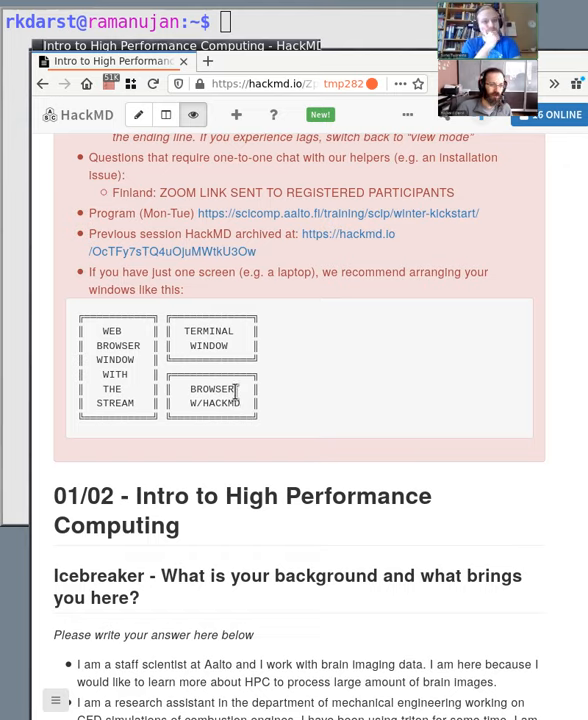
pyautogui.moveTo(580, 352)
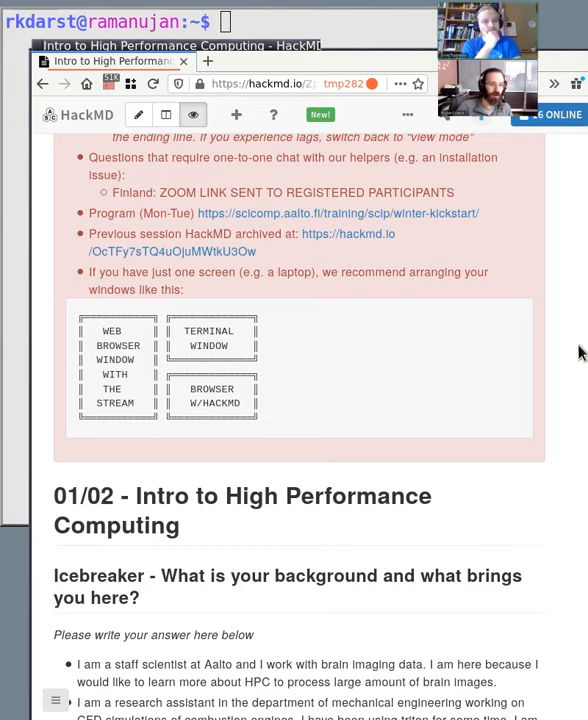
pyautogui.scroll(-3)
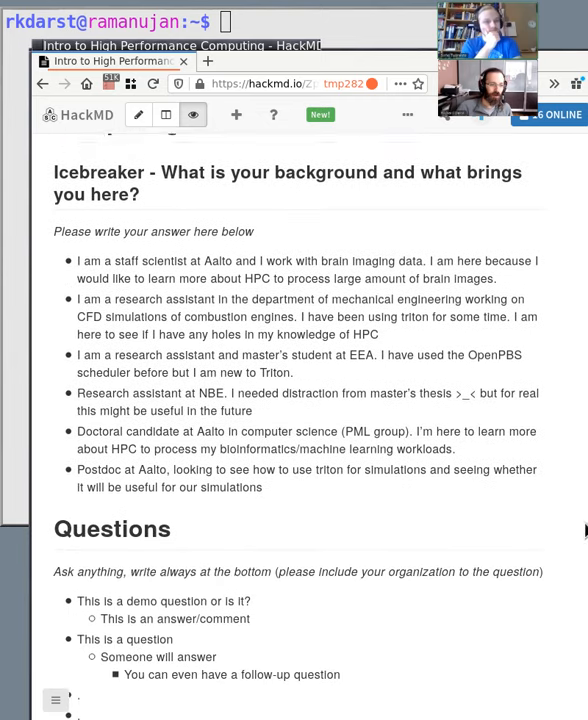
pyautogui.scroll(-3)
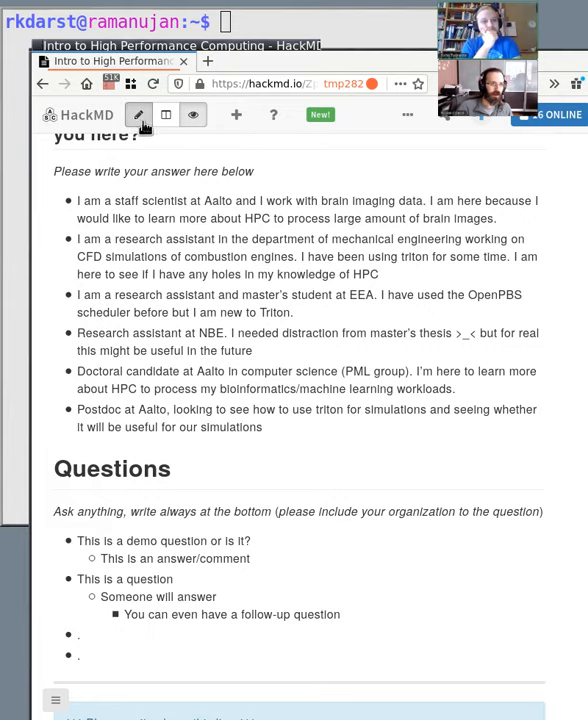
# Switch the shared notes into edit mode showing the Questions markdown source
pyautogui.click(140, 114)
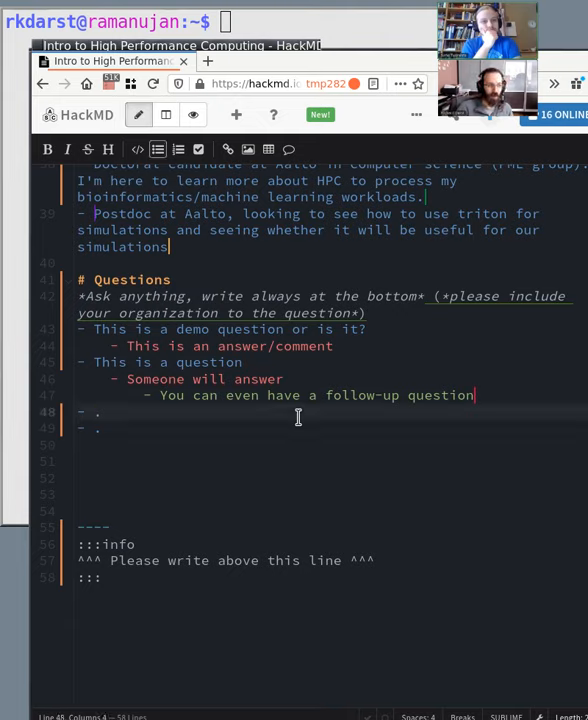
pyautogui.moveTo(192, 114)
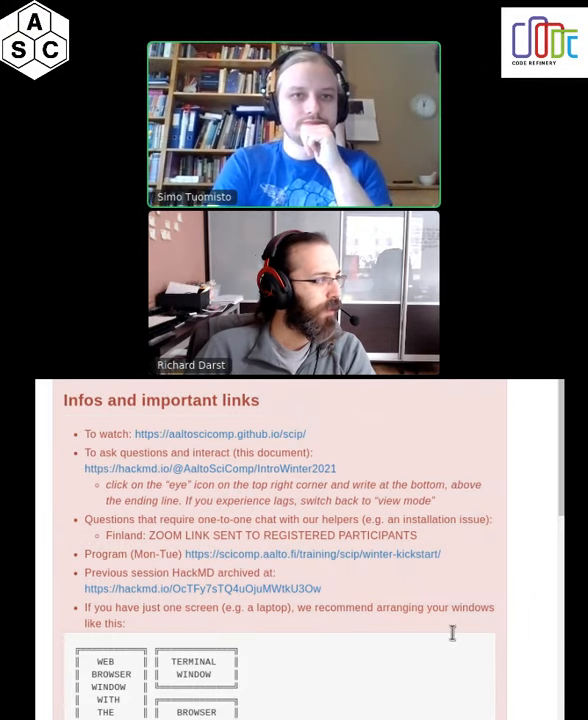
# Scroll the rendered notes down to the icebreaker answers and Questions section
pyautogui.scroll(-3)
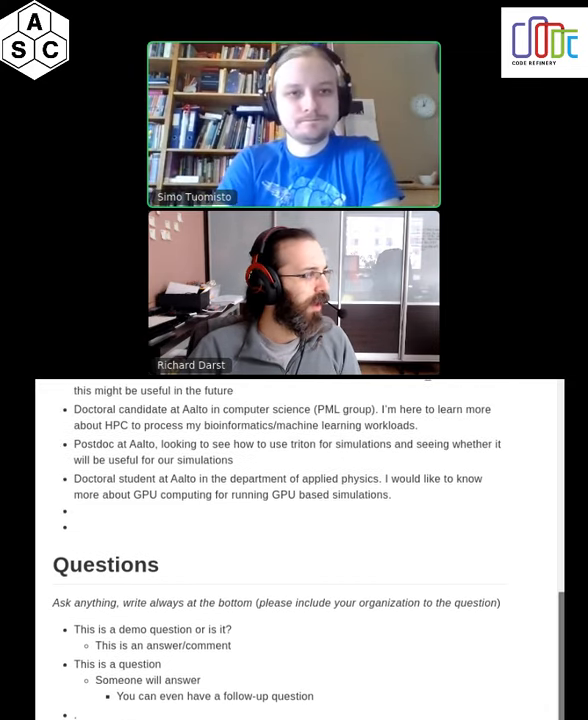
# Scroll up slightly to watch new PhD-student icebreaker bullets appear
pyautogui.scroll(3)
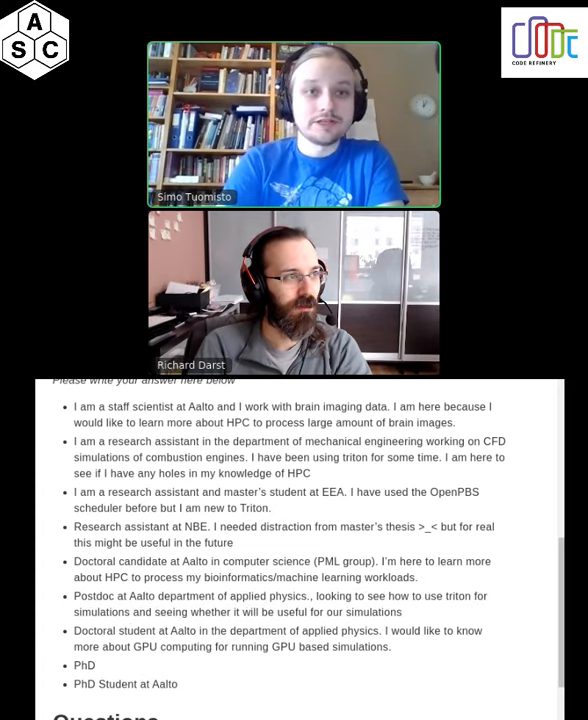